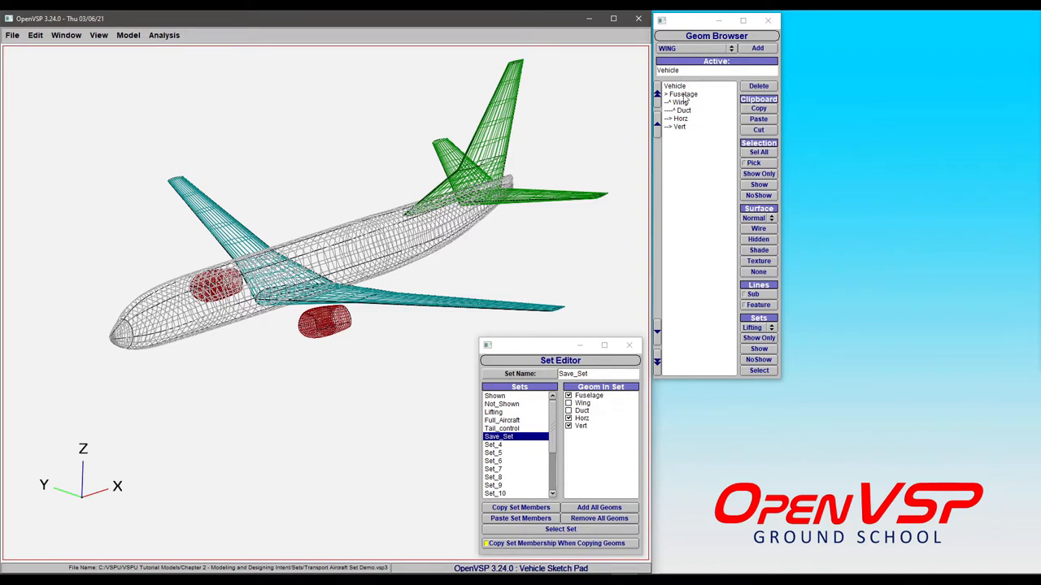
# Show only the Lifting set's Wing and Horz, then redisplay the Full_Aircraft set
pyautogui.click(568, 426)
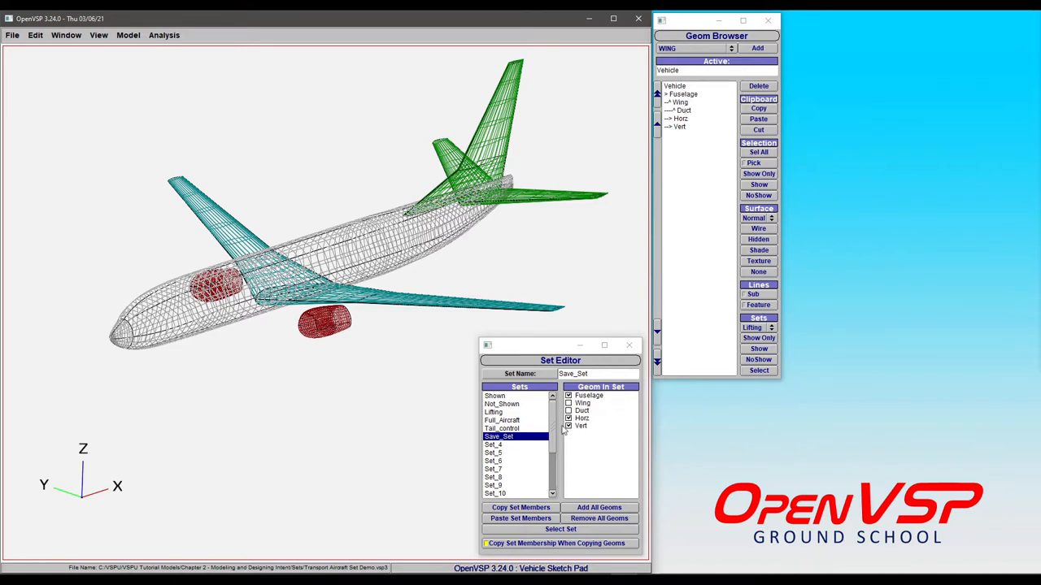
pyautogui.click(569, 411)
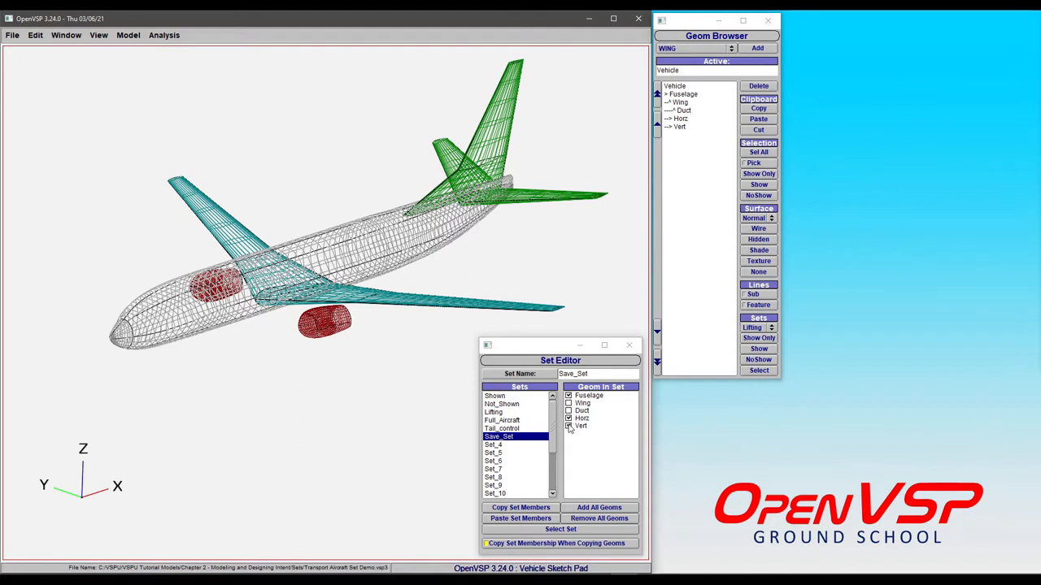
pyautogui.click(569, 426)
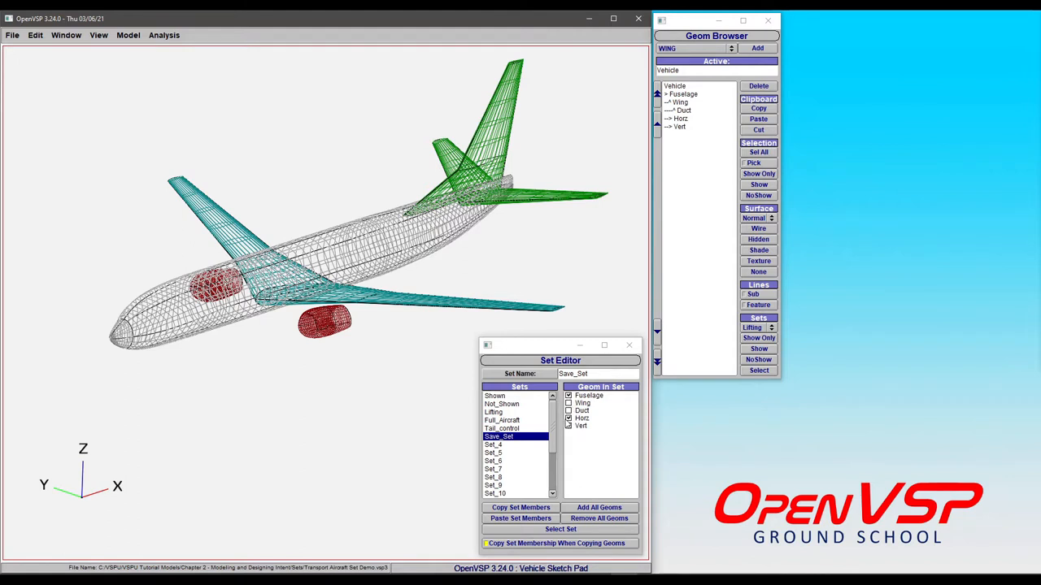
pyautogui.click(569, 425)
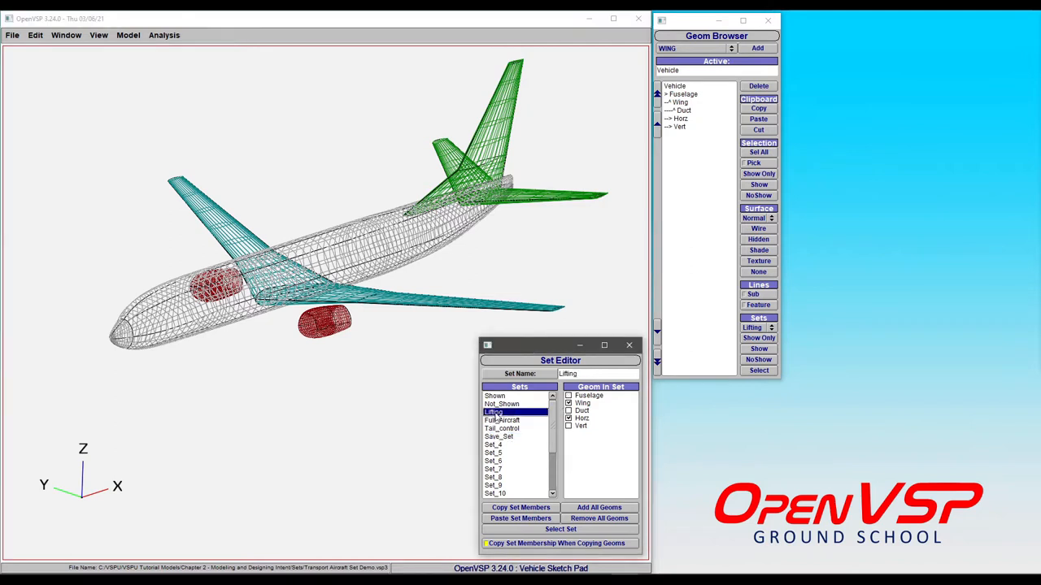
pyautogui.click(569, 417)
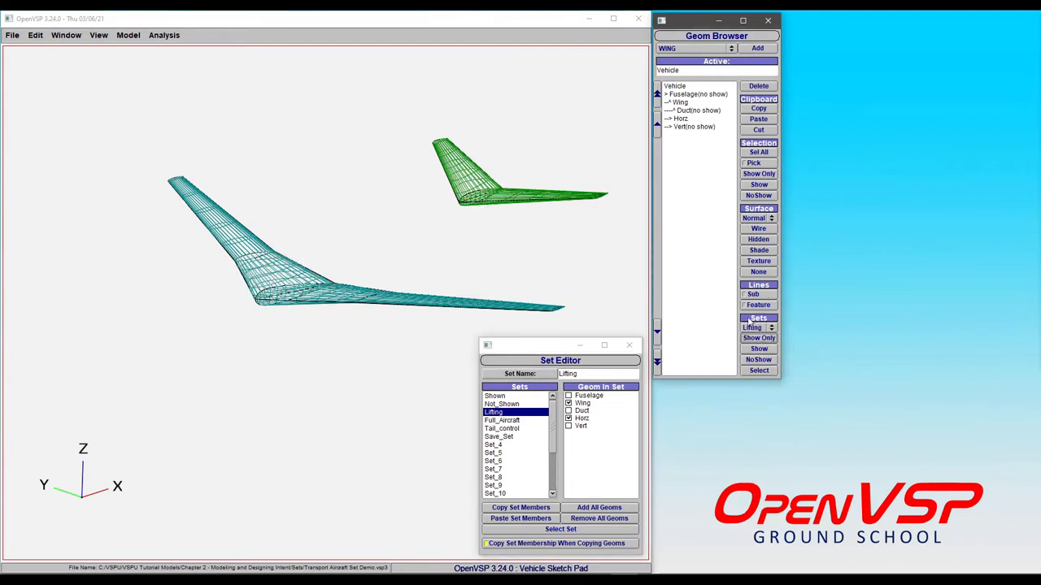
pyautogui.moveTo(443, 288)
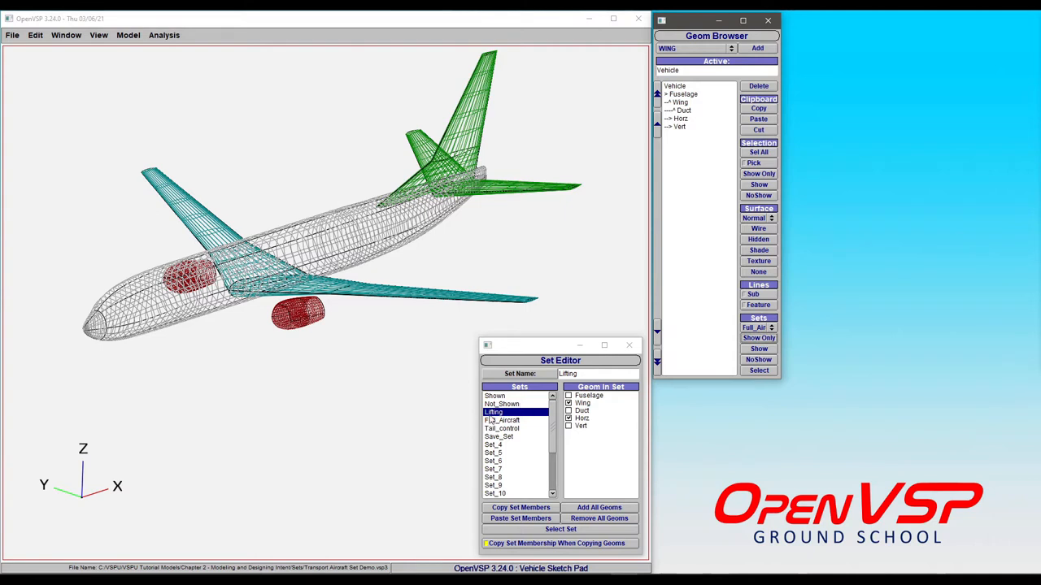
# Inspect Full_Aircraft, empty Set_4, Lifting and Tail_control (Horz, Vert) memberships
pyautogui.click(501, 419)
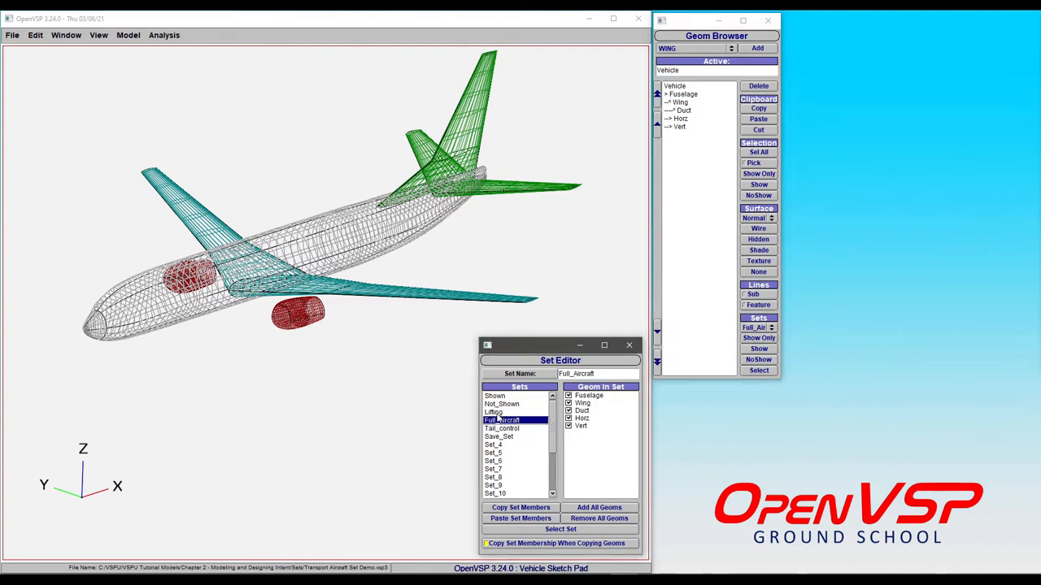
pyautogui.click(493, 444)
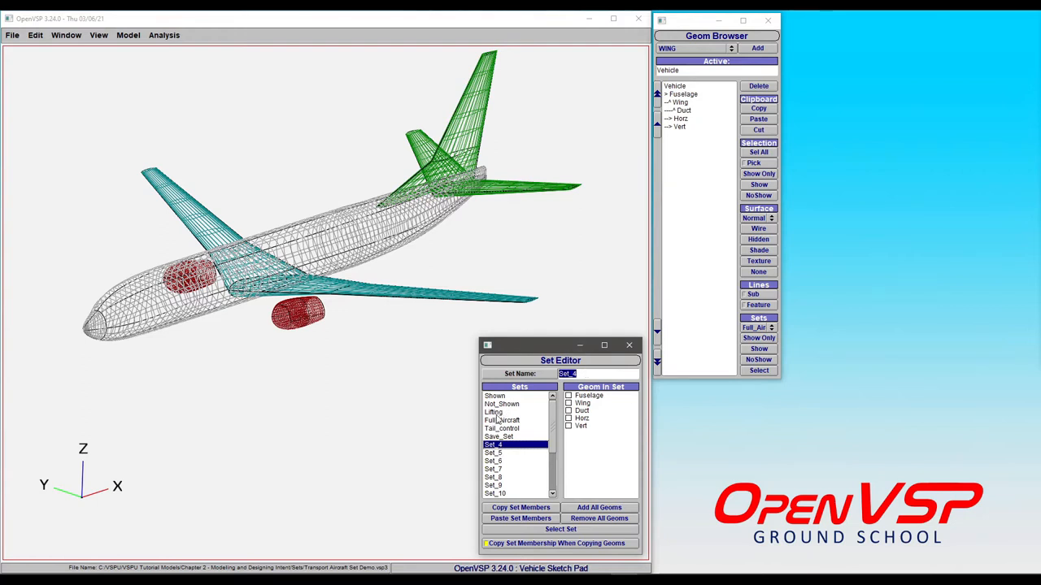
pyautogui.click(494, 411)
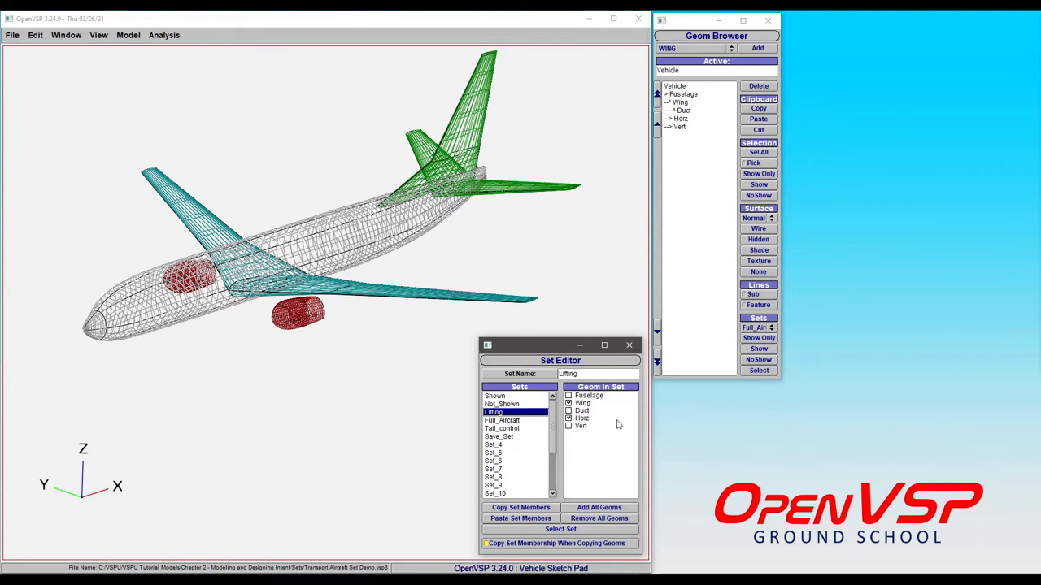
pyautogui.click(501, 428)
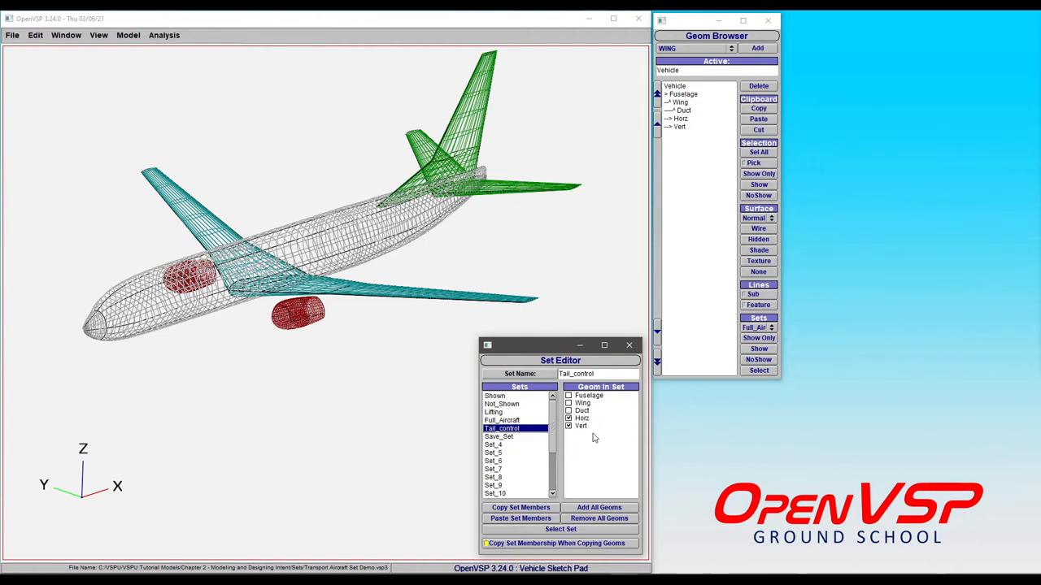
pyautogui.moveTo(589, 431)
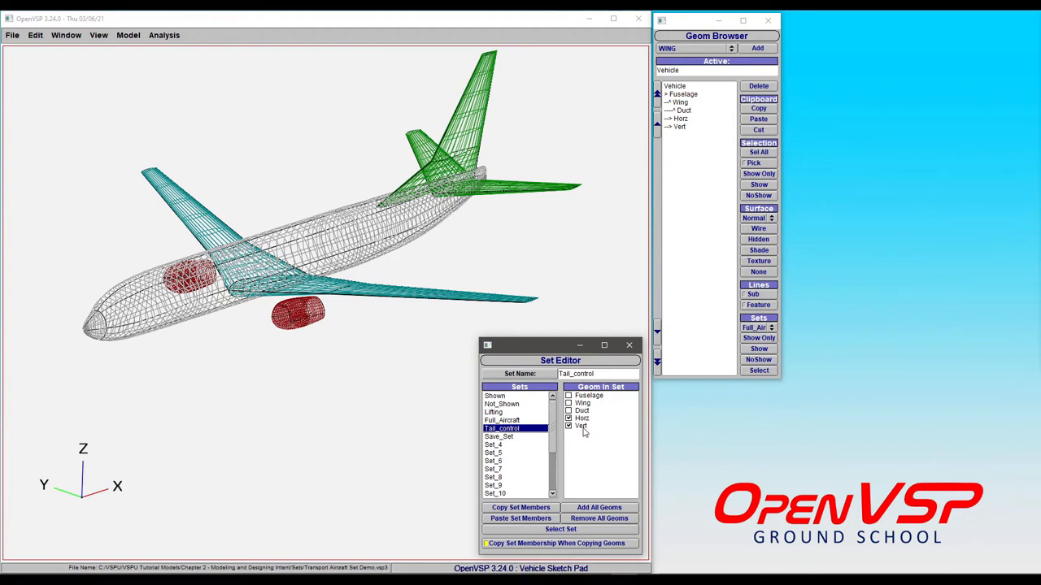
pyautogui.click(568, 418)
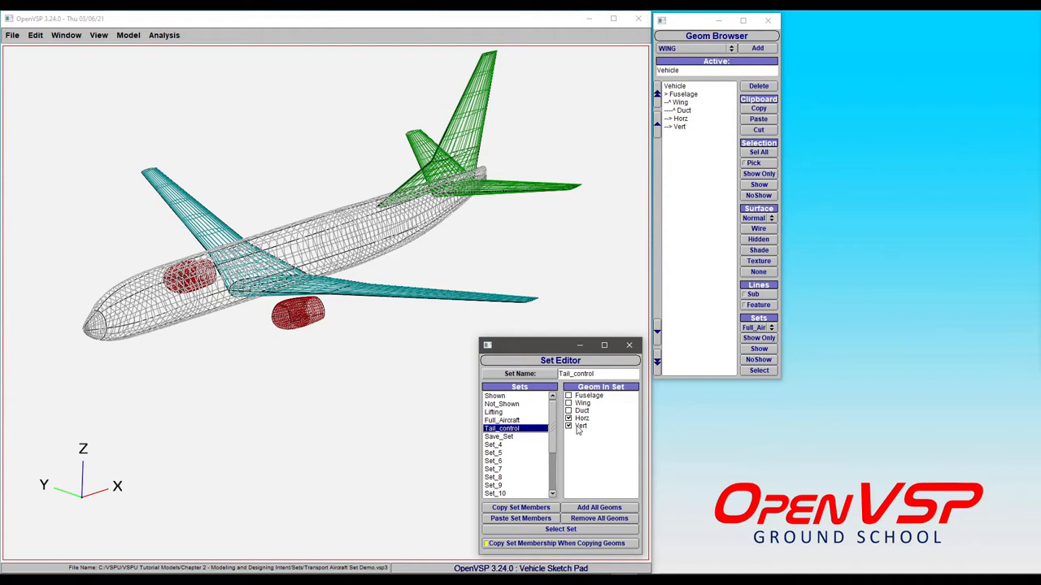
pyautogui.moveTo(584, 443)
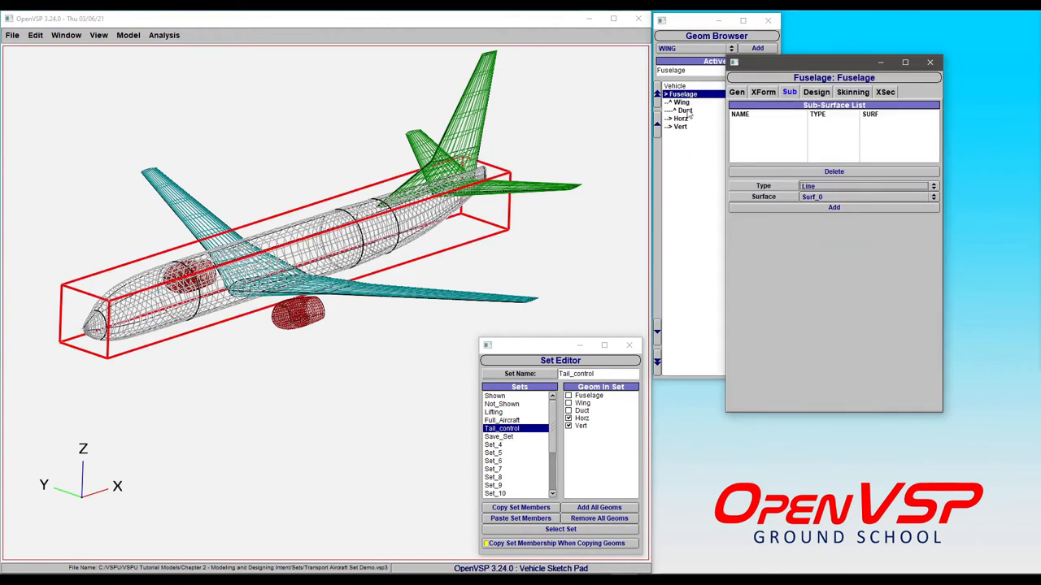
# Display only the wing and ducts and copy the Shown set's membership
pyautogui.click(682, 103)
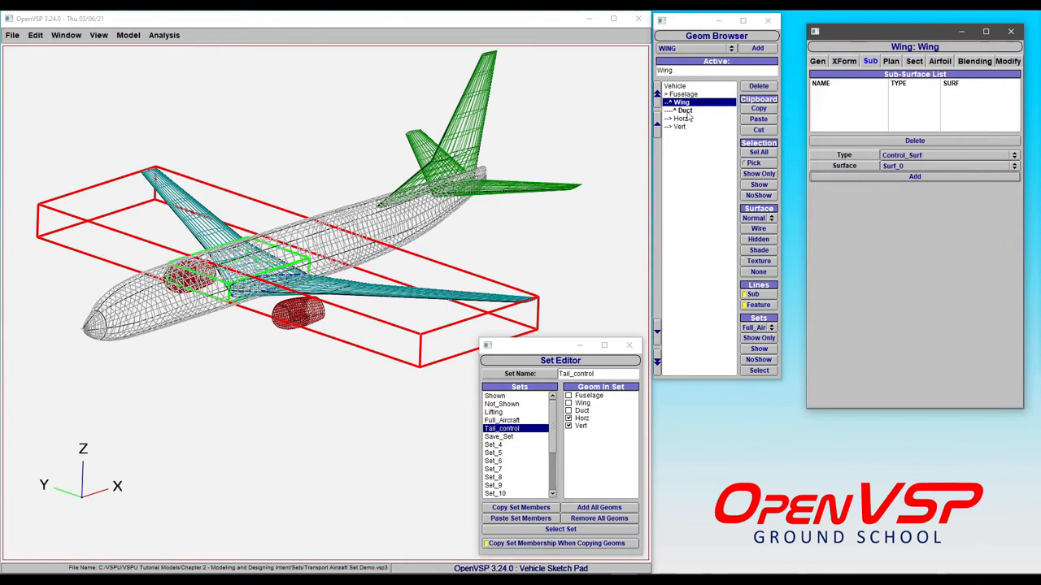
pyautogui.click(758, 195)
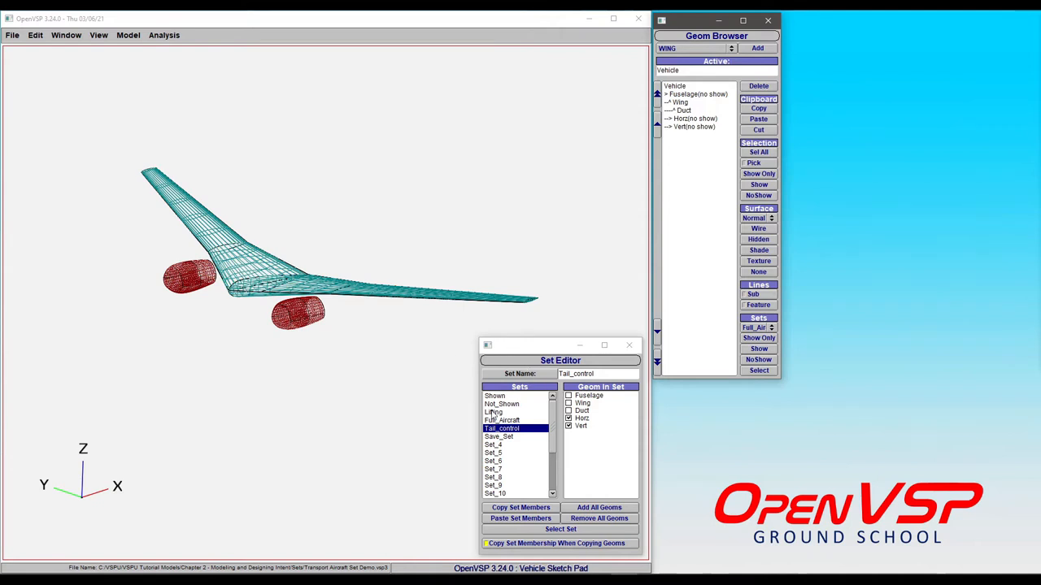
pyautogui.click(494, 396)
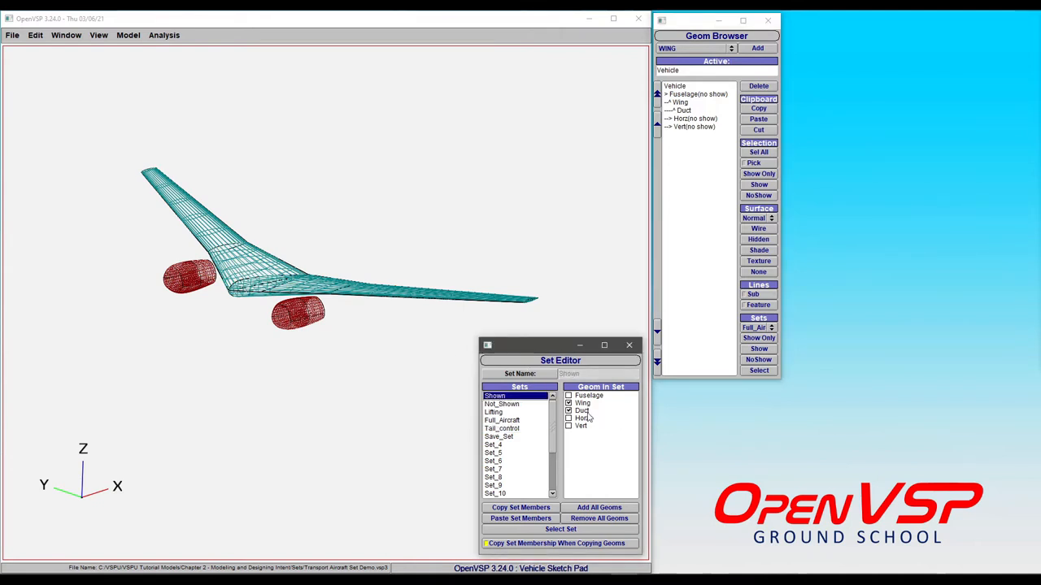
pyautogui.click(569, 402)
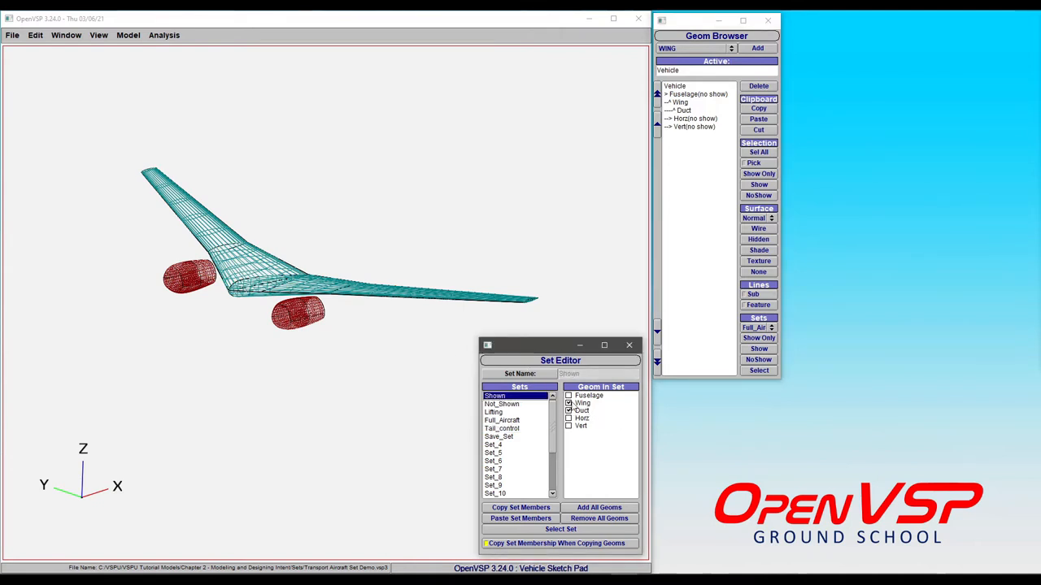
pyautogui.click(568, 411)
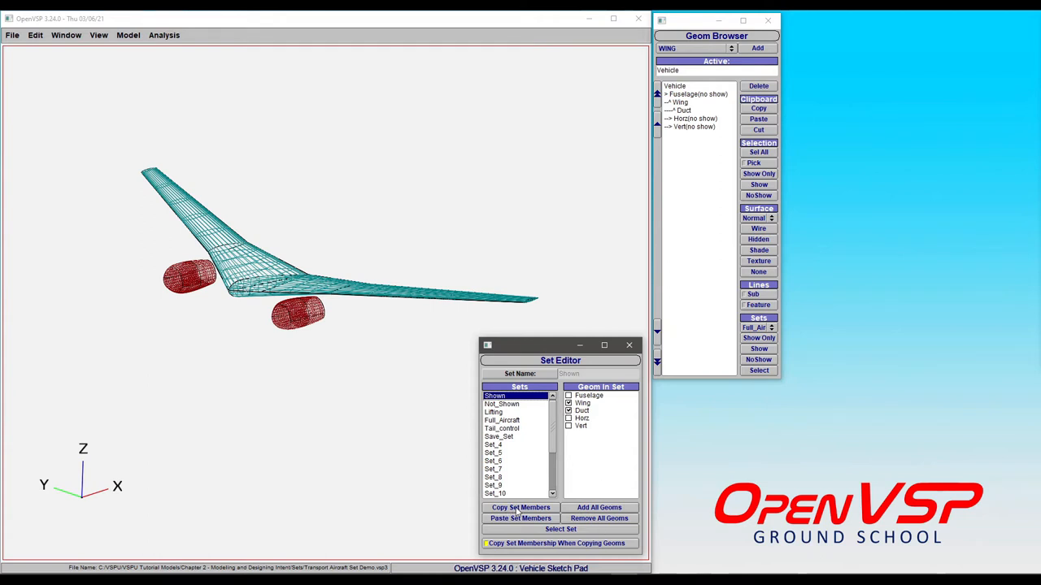
# Remove Wing and Duct from Set_4, leaving it with no members
pyautogui.click(494, 445)
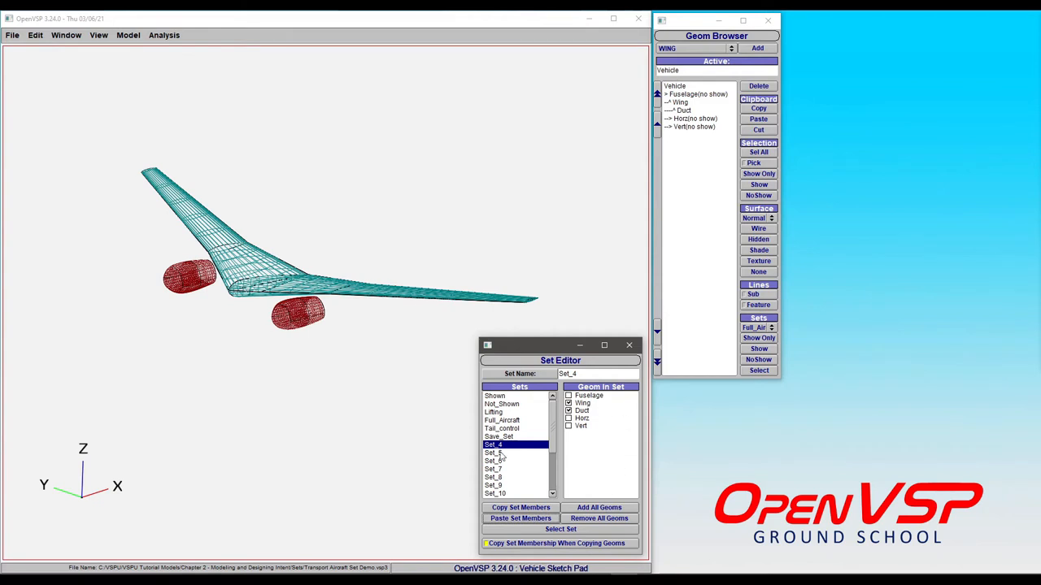
pyautogui.moveTo(722, 107)
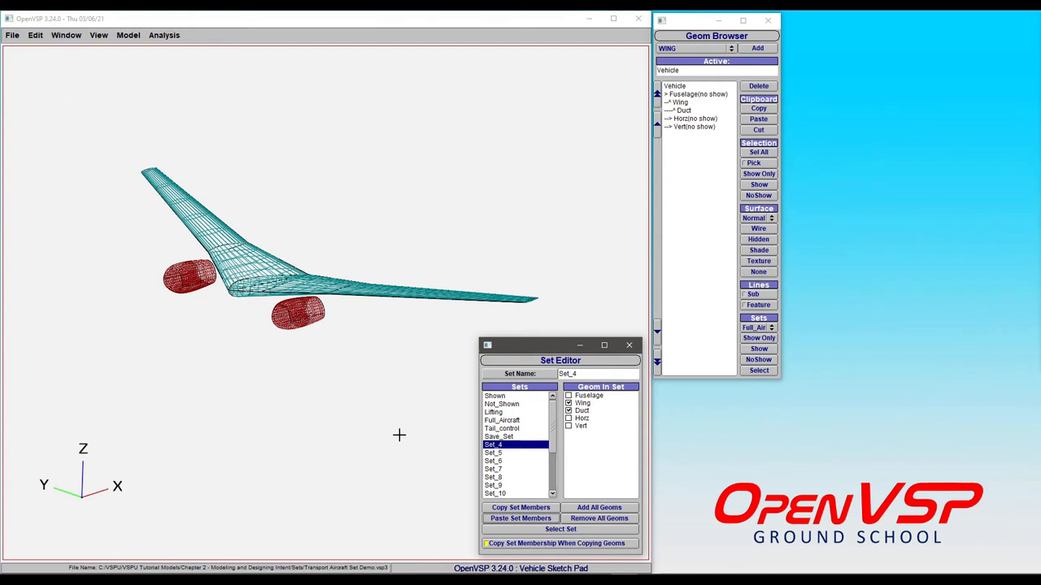
pyautogui.click(568, 418)
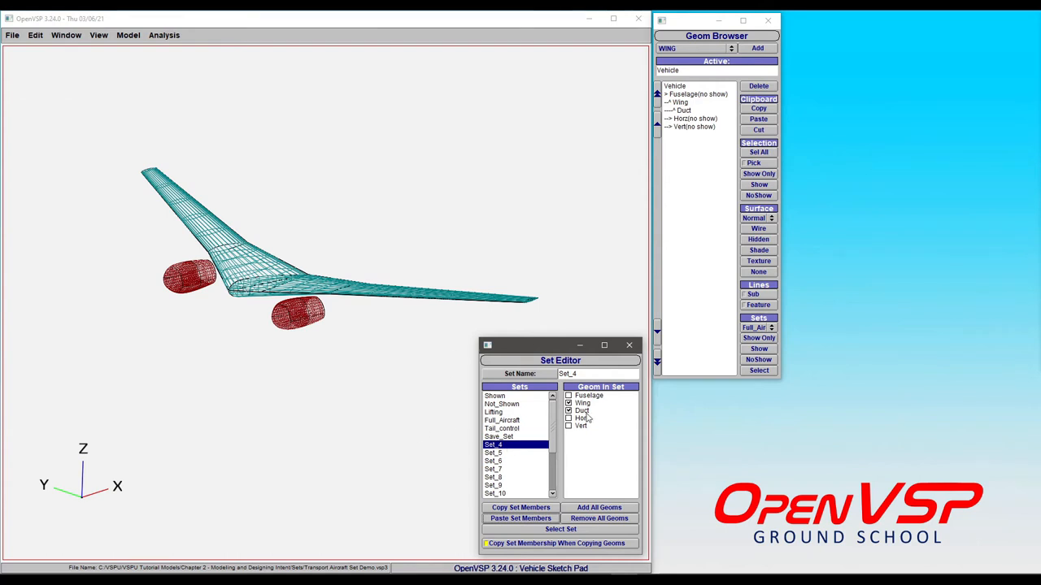
pyautogui.click(569, 402)
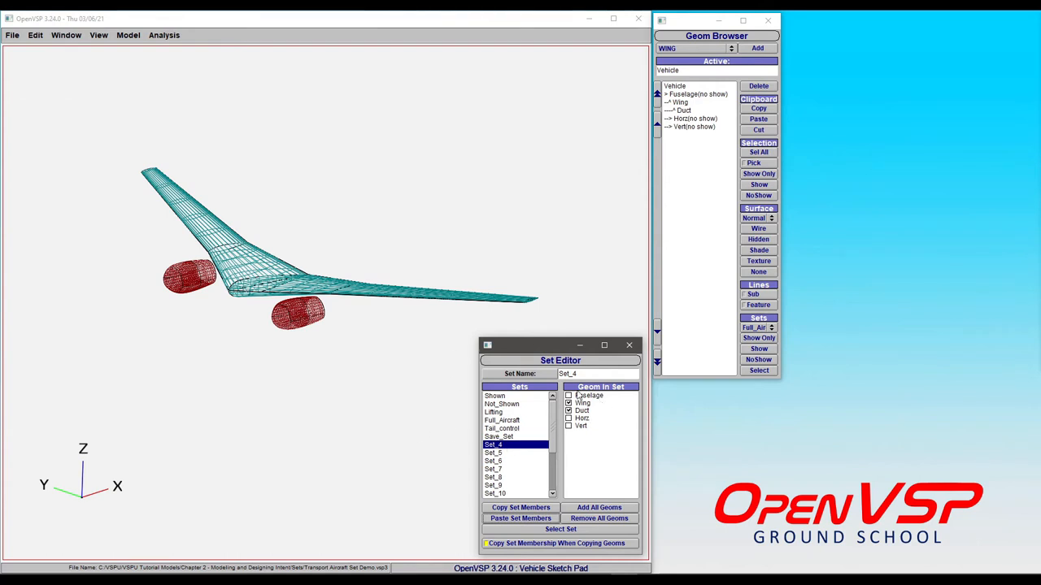
pyautogui.click(599, 508)
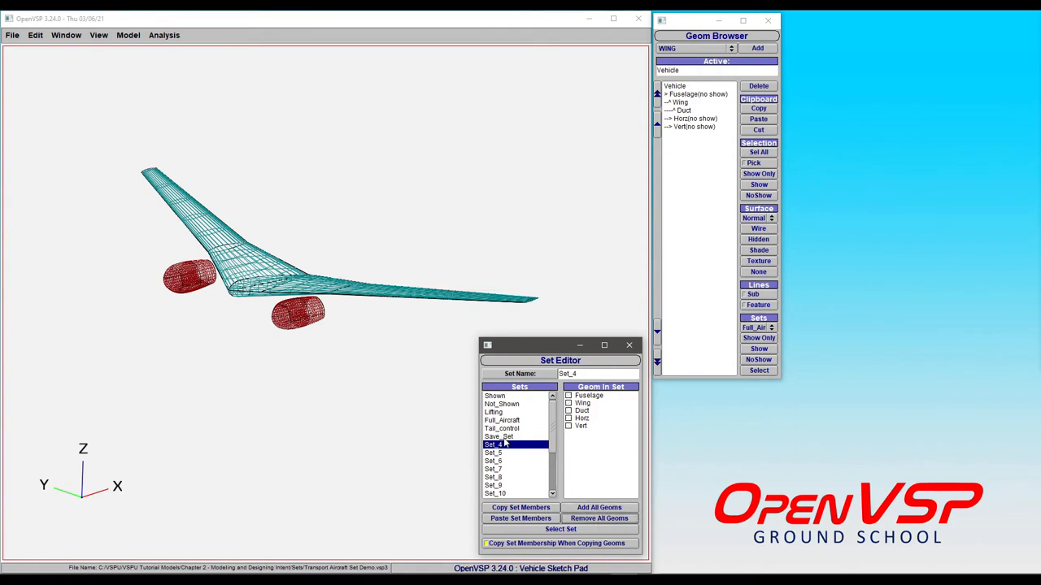
# Select Lifting's components, enable copying set membership, and select all five components
pyautogui.click(494, 412)
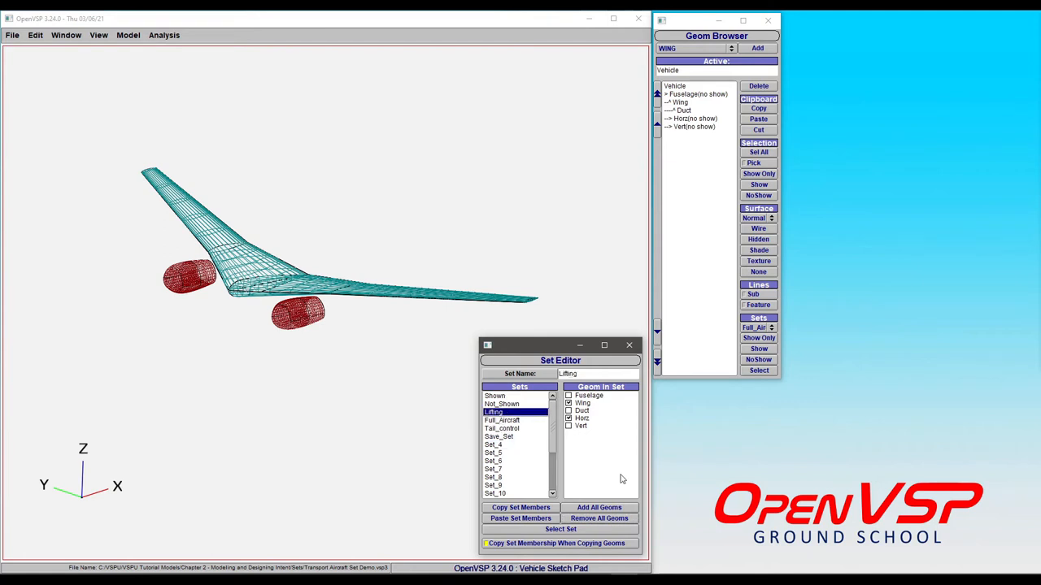
pyautogui.click(561, 529)
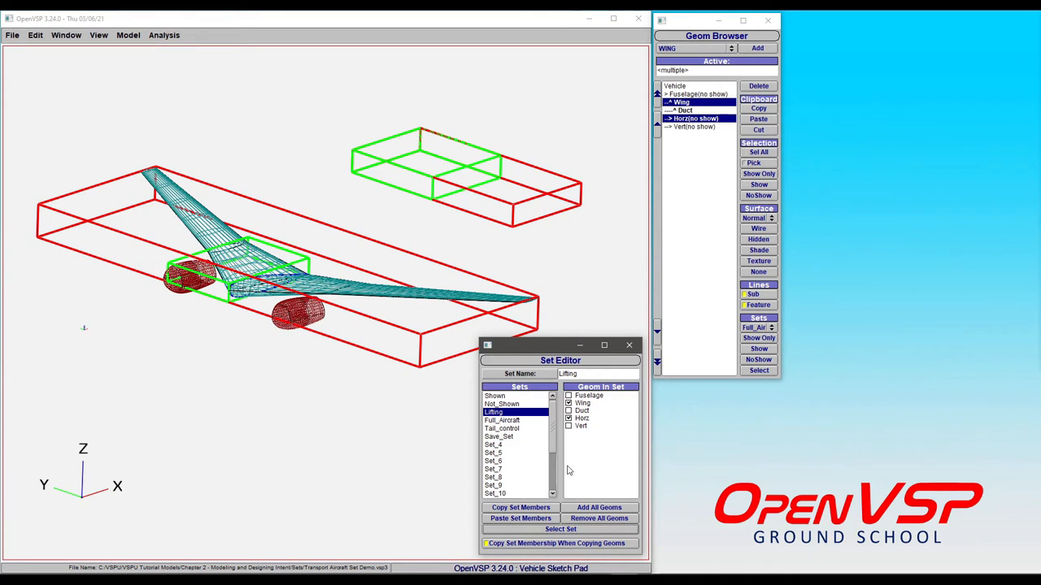
pyautogui.moveTo(504, 549)
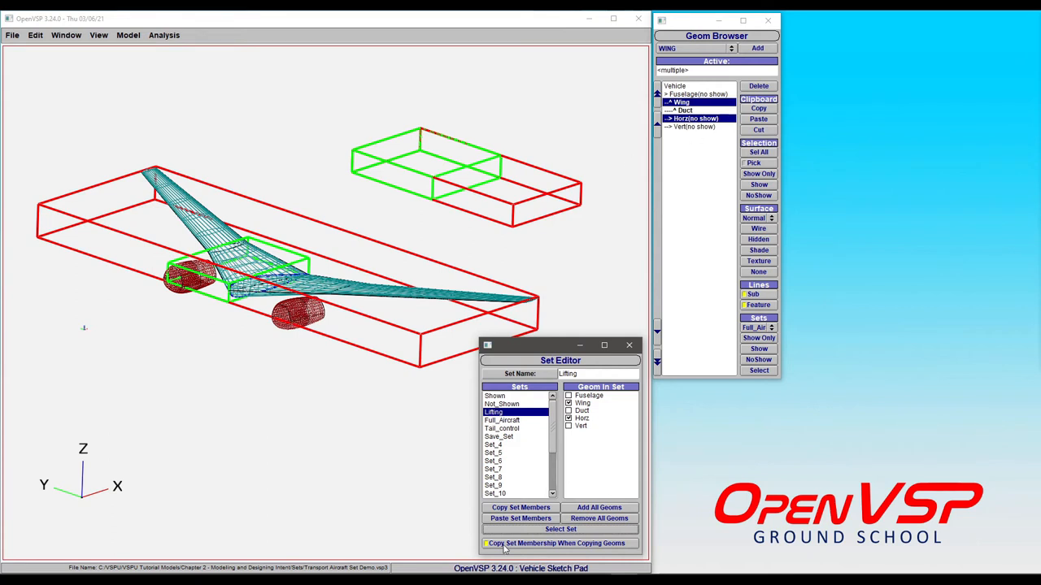
pyautogui.click(568, 410)
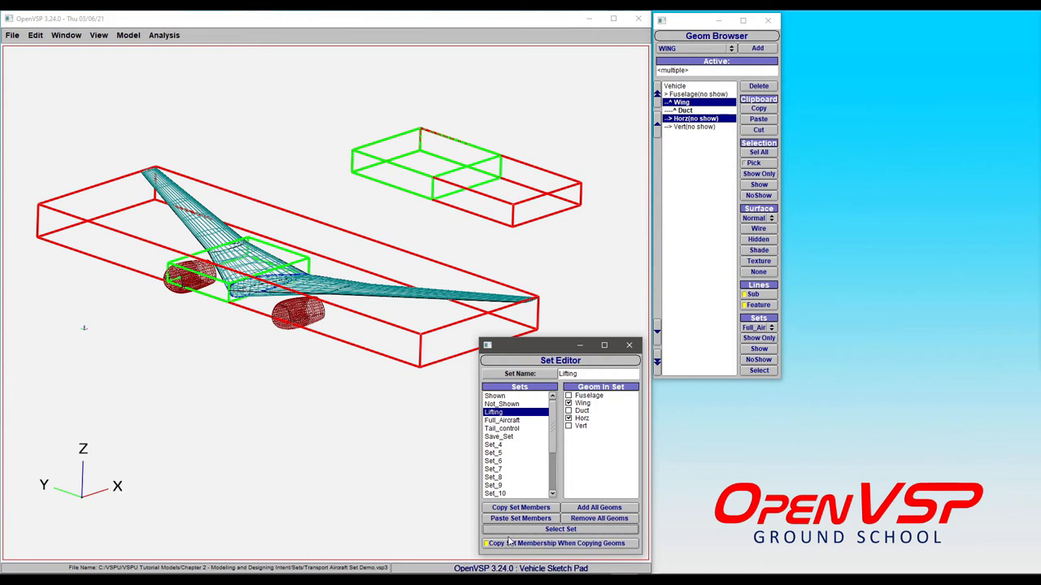
pyautogui.click(501, 429)
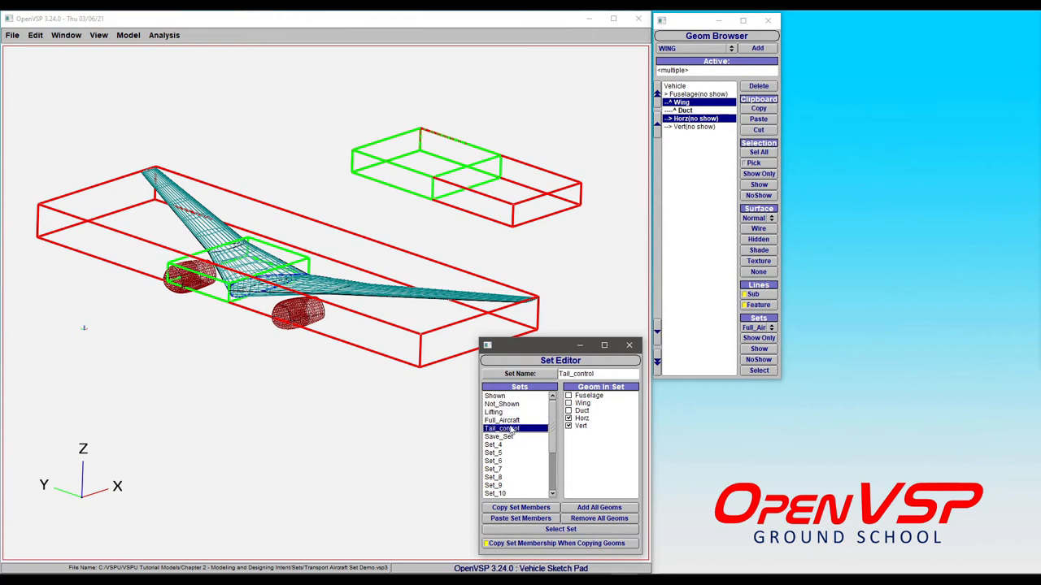
pyautogui.click(569, 402)
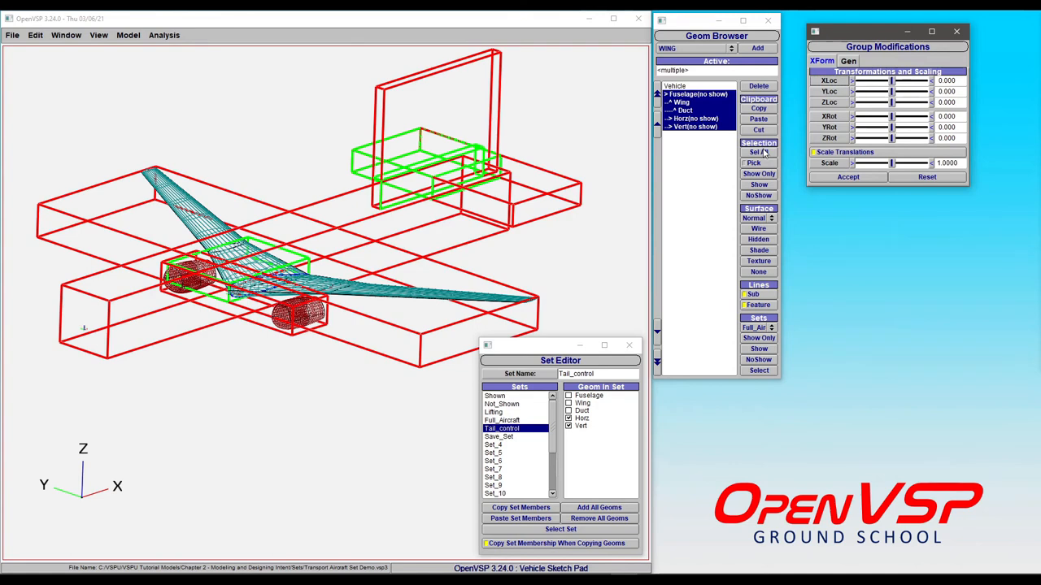
# Copy and paste Horz, confirming the duplicate appears in Tail_control and Full_Aircraft
pyautogui.click(956, 31)
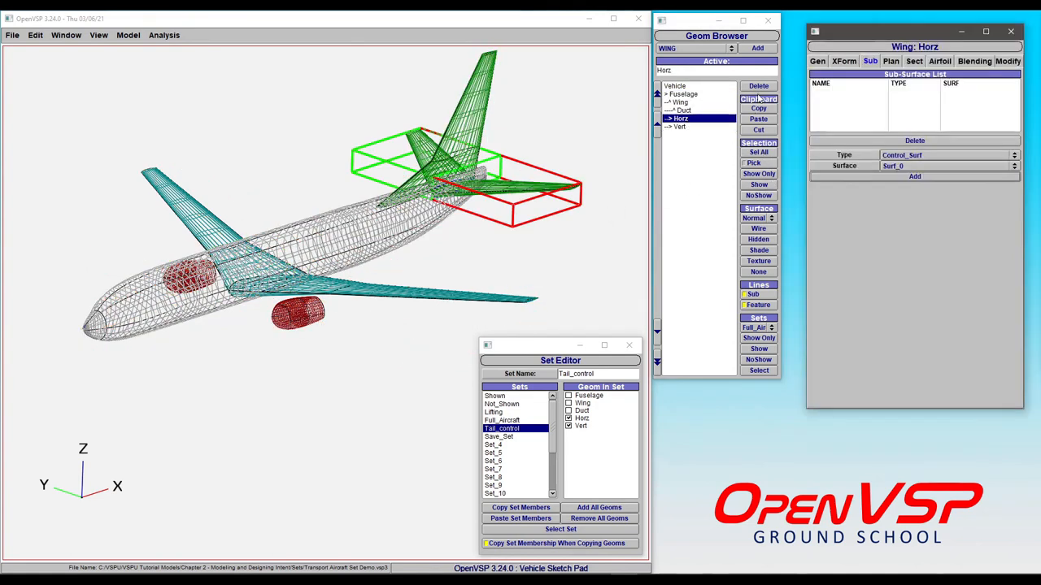
pyautogui.click(675, 93)
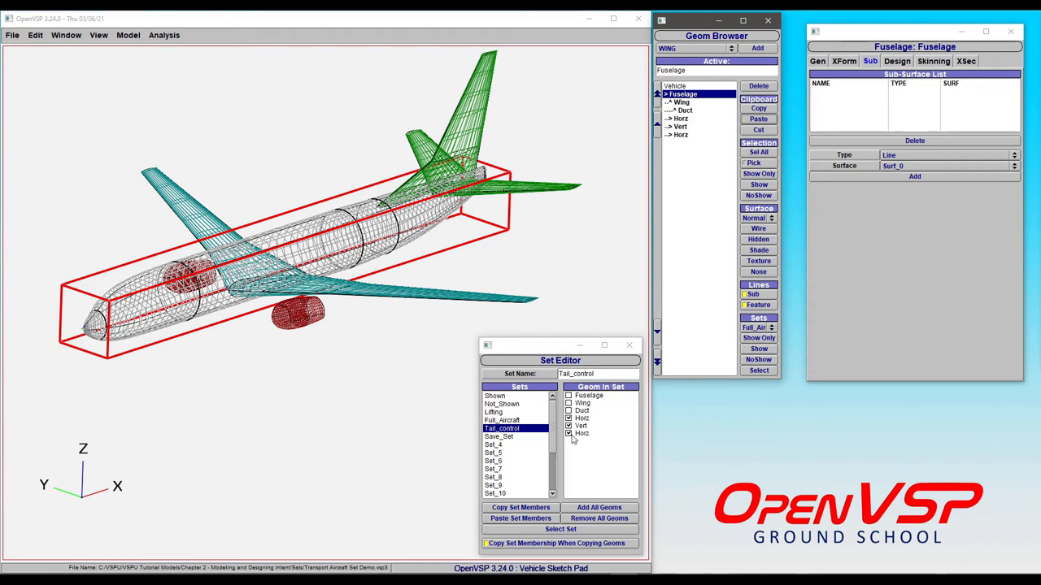
pyautogui.click(502, 420)
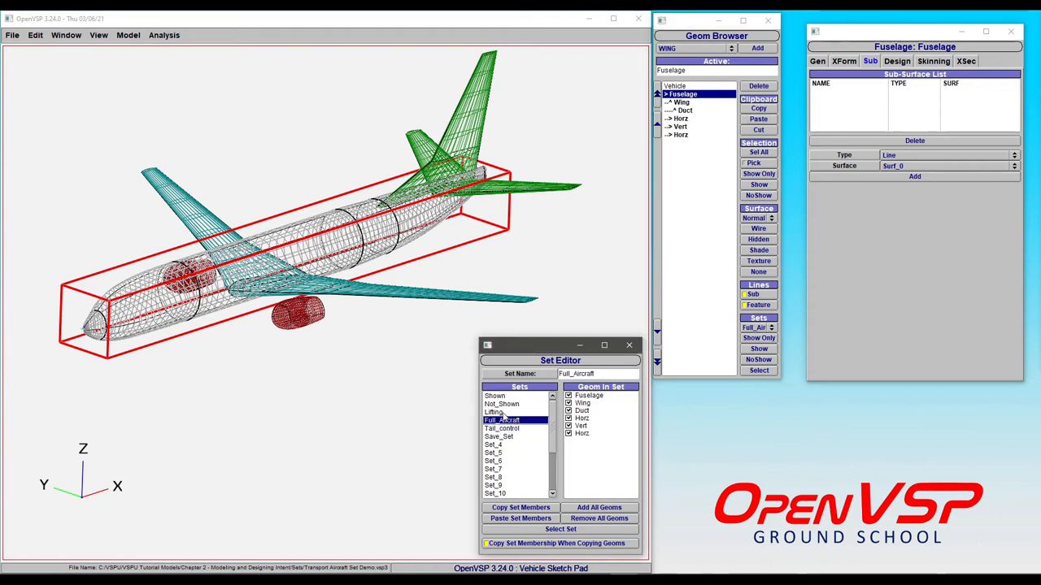
# List the Lifting set's members: Wing, the original Horz and the pasted Horz
pyautogui.click(495, 411)
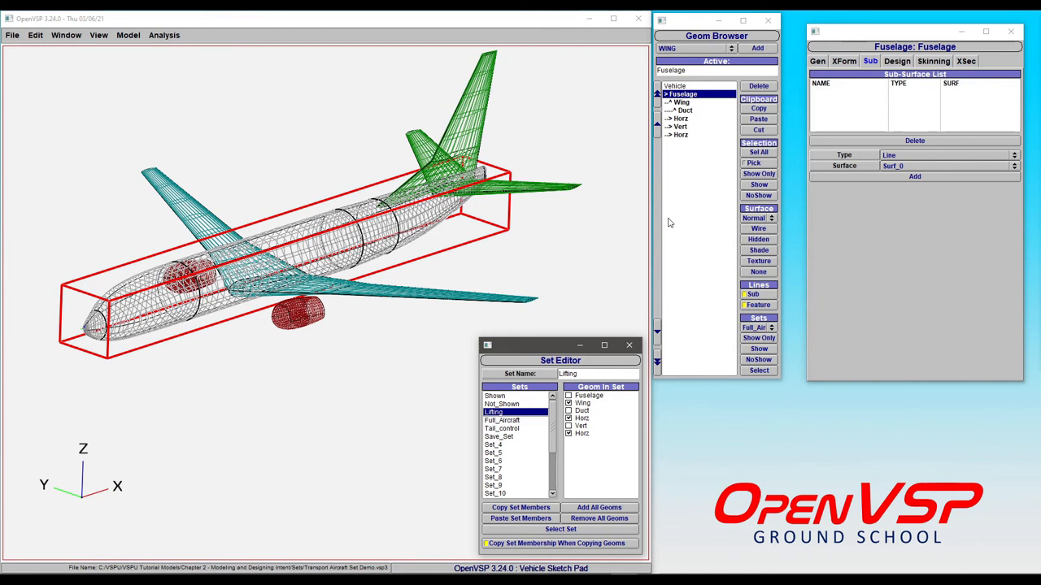
pyautogui.moveTo(542, 440)
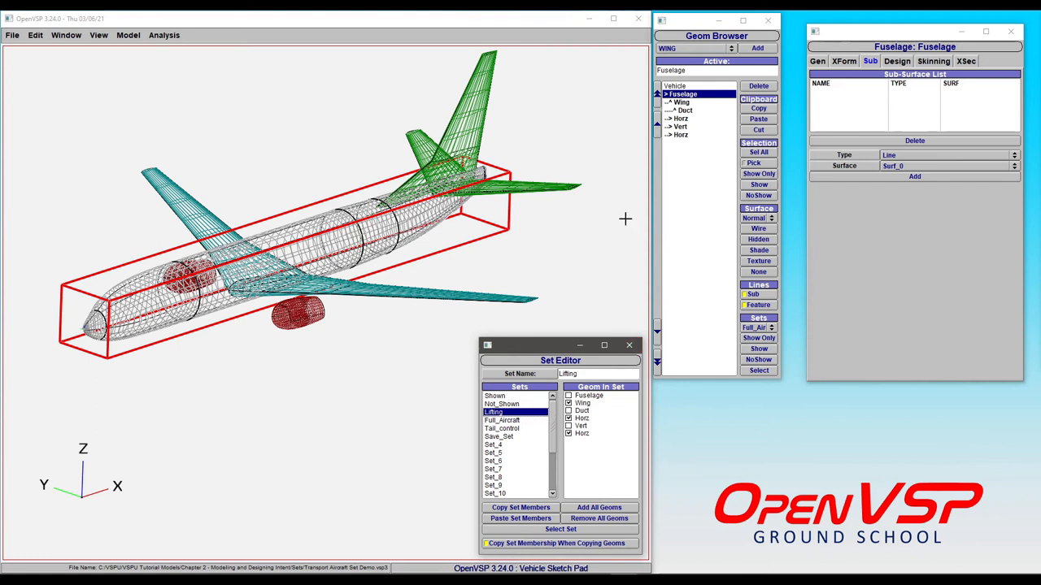
pyautogui.moveTo(517, 246)
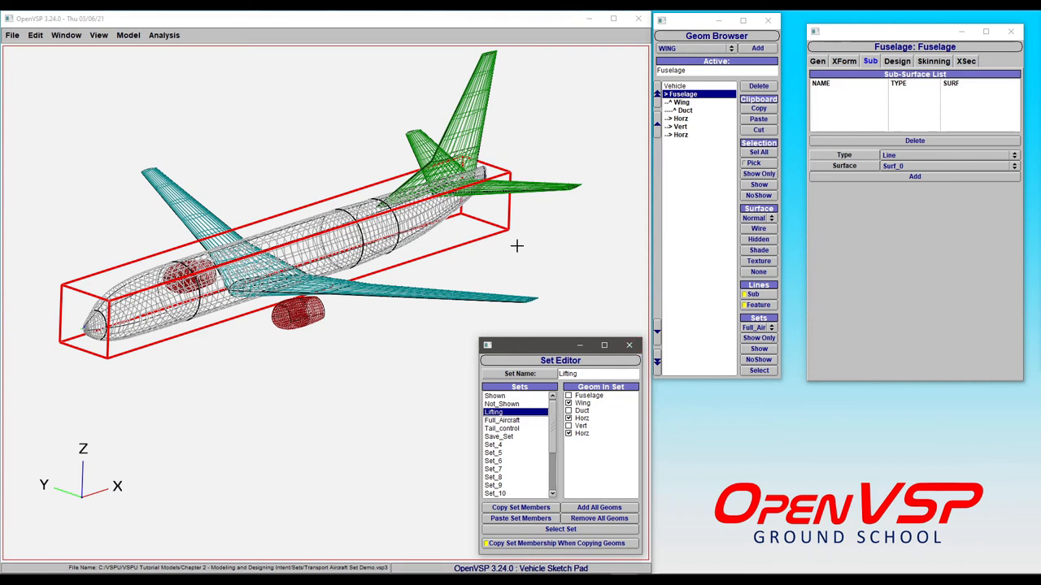